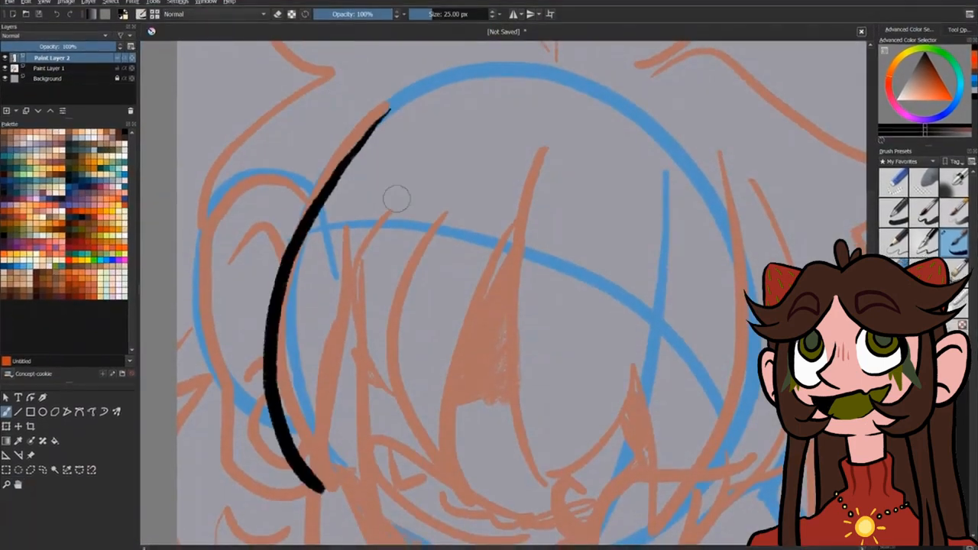
- Ink a long curved black hair strand over the orange sketch on the upper-left head
drag(397, 198, 502, 474)
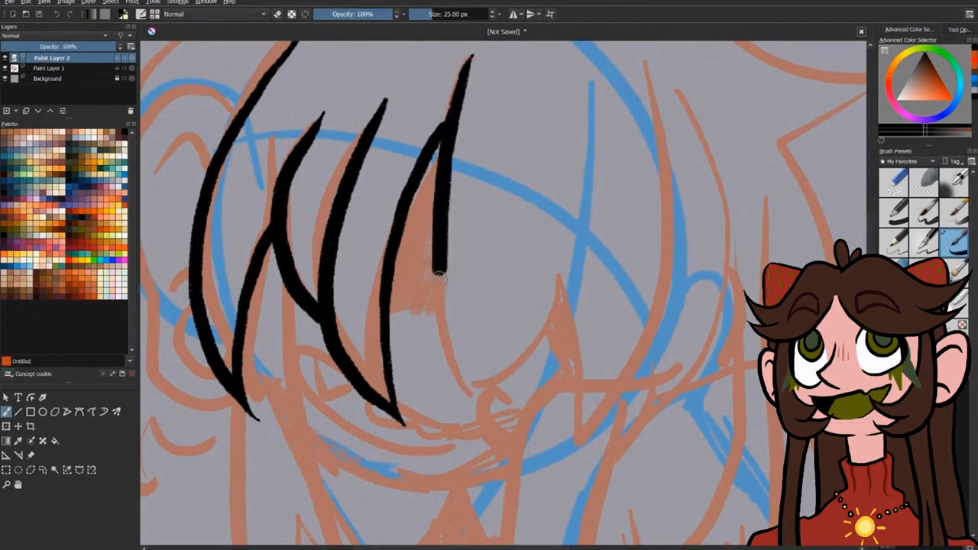
- Ink another black hair strand from the top of the head down over the sketch
drag(634, 61, 581, 466)
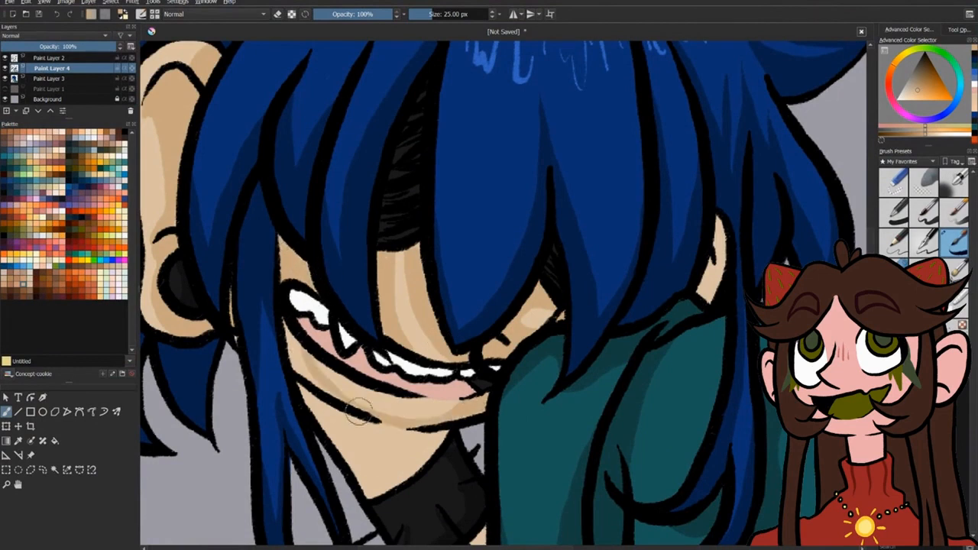
scroll(down, 3)
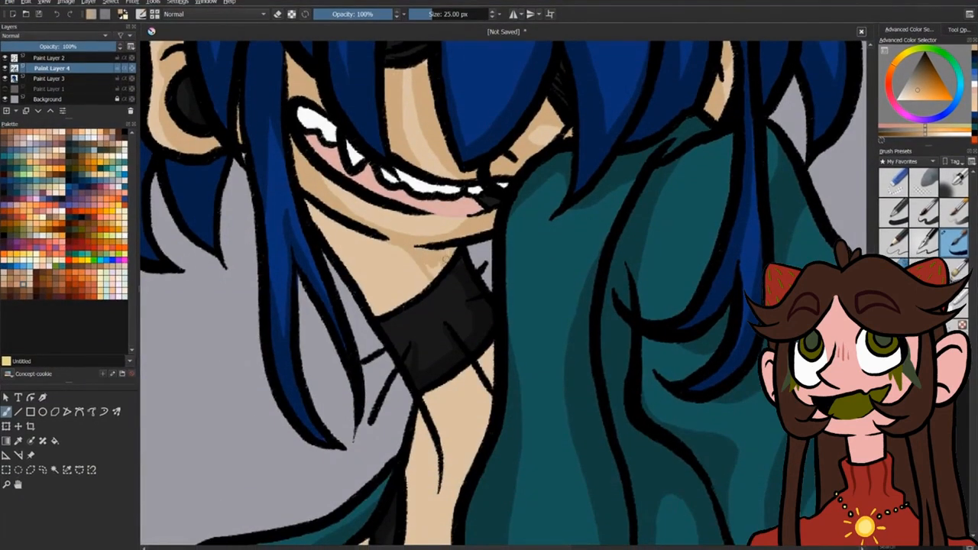